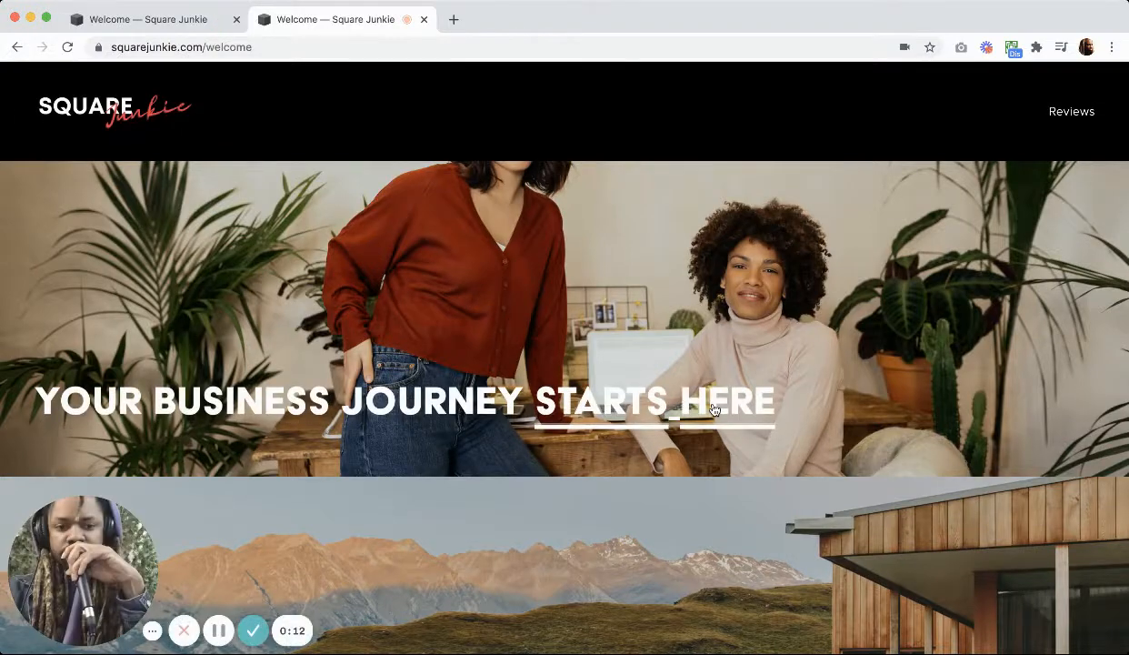
- Test the 'Starts Here' heading link to the #here anchor, then return to the site editor
click(724, 400)
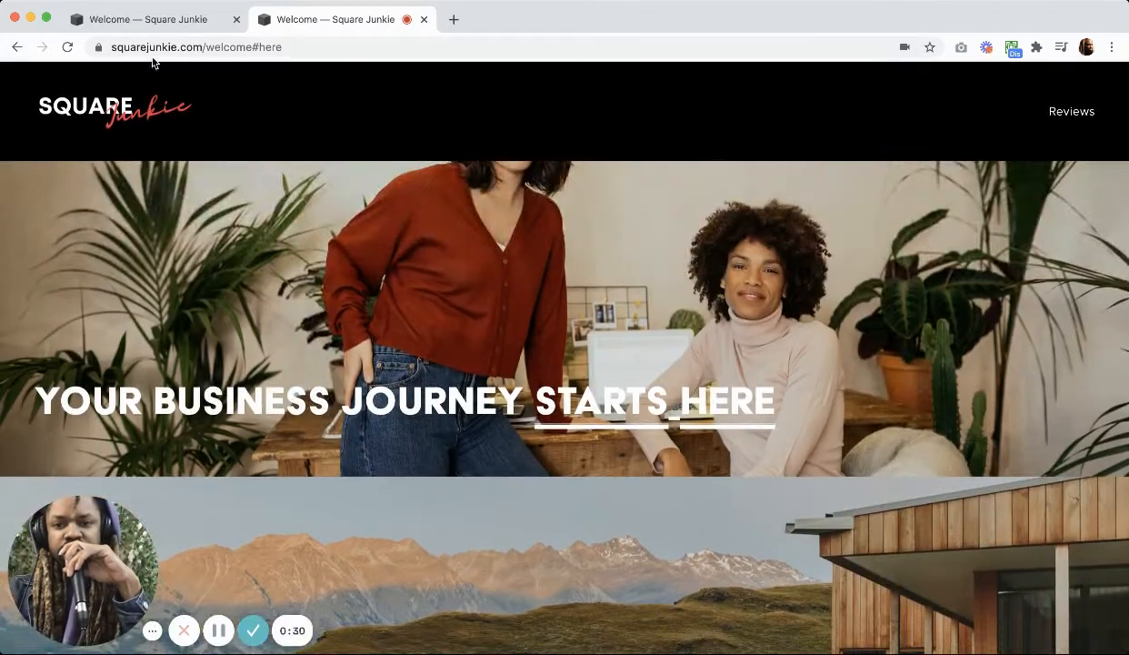
click(136, 19)
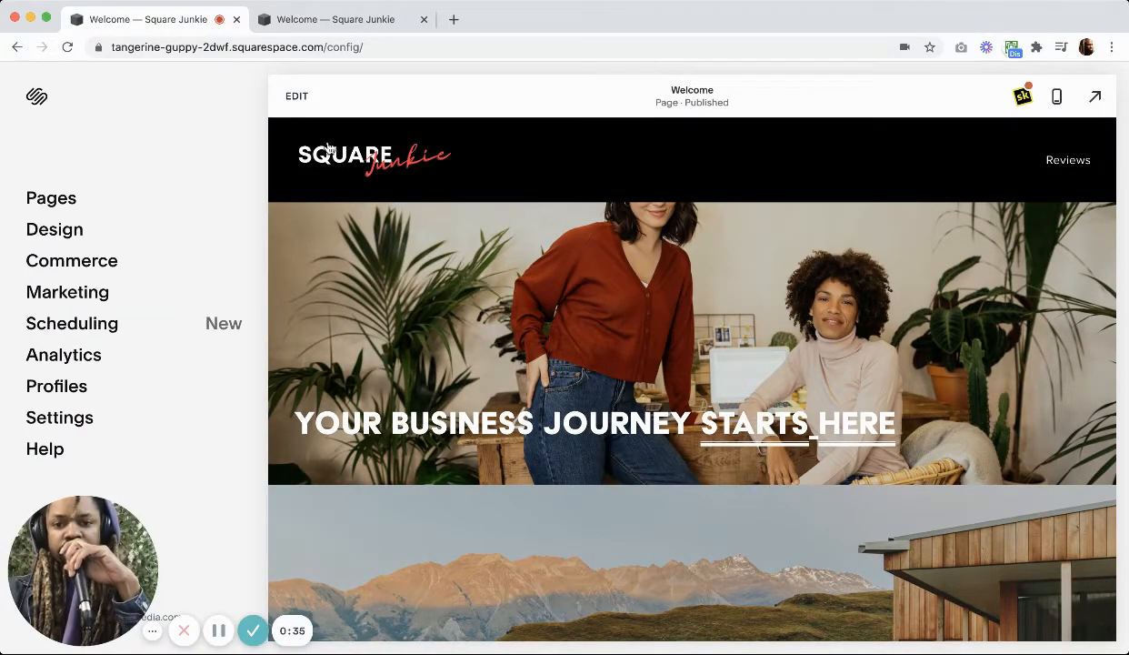
- Rename the code block's anchor div id from 'here' to 'yay'
click(296, 95)
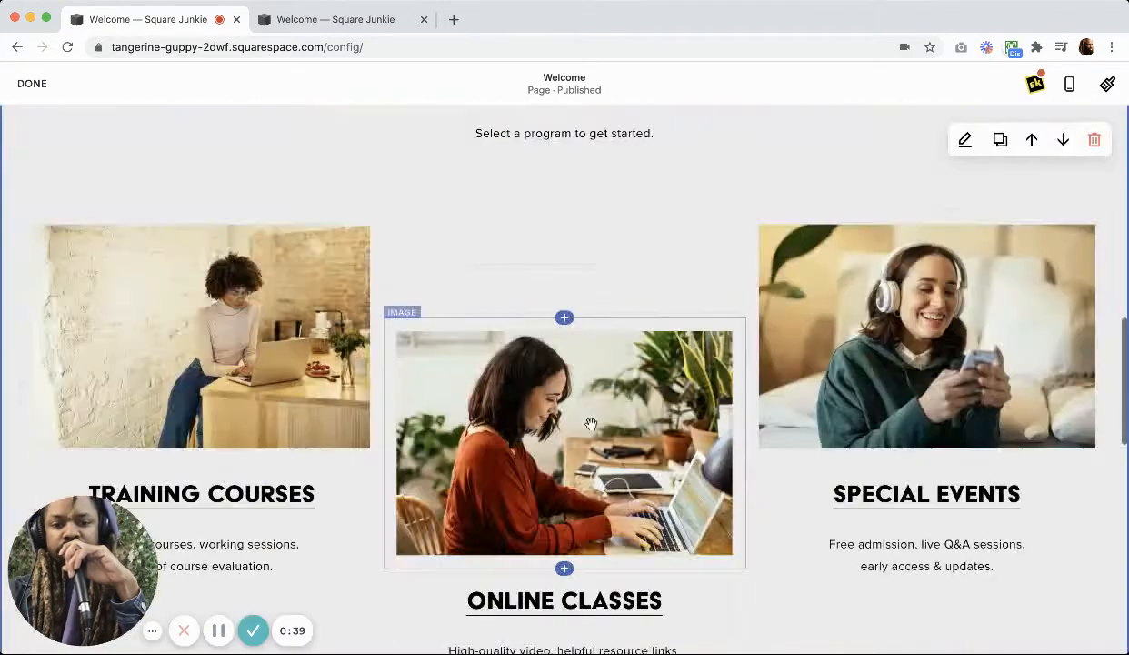
scroll(down, 3)
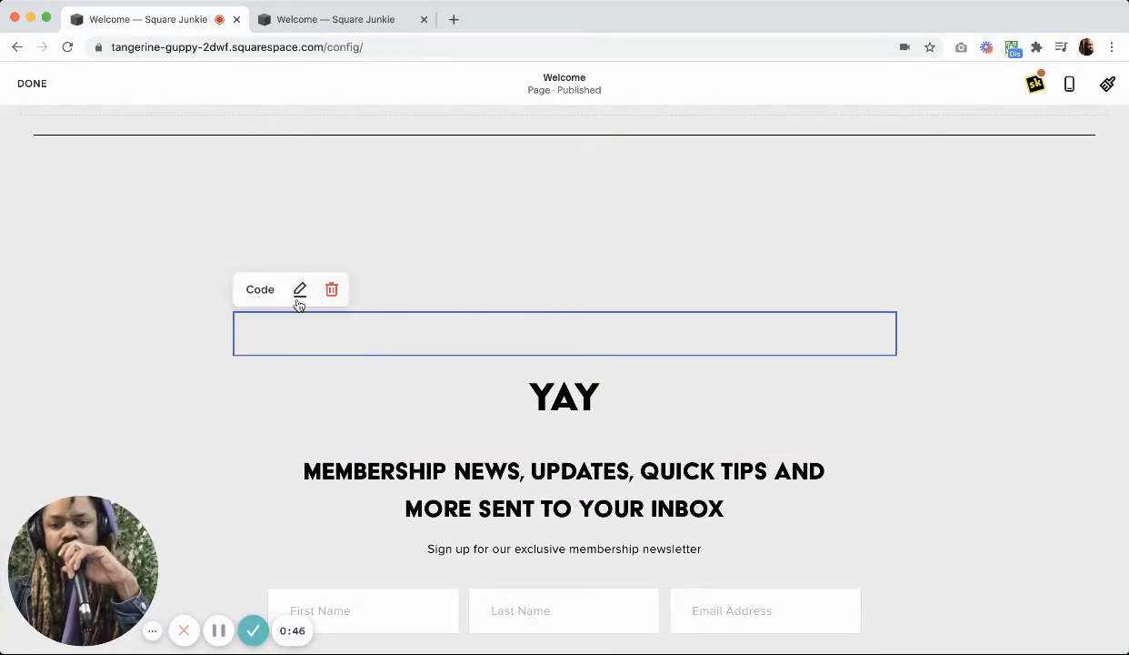
click(301, 289)
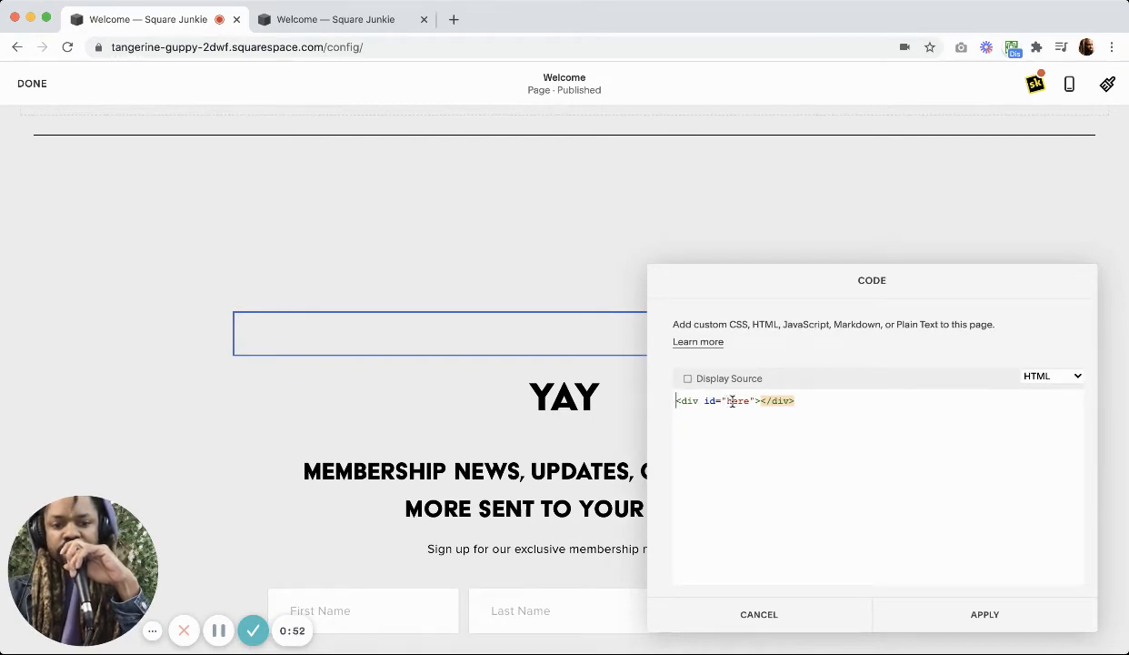
double_click(737, 400)
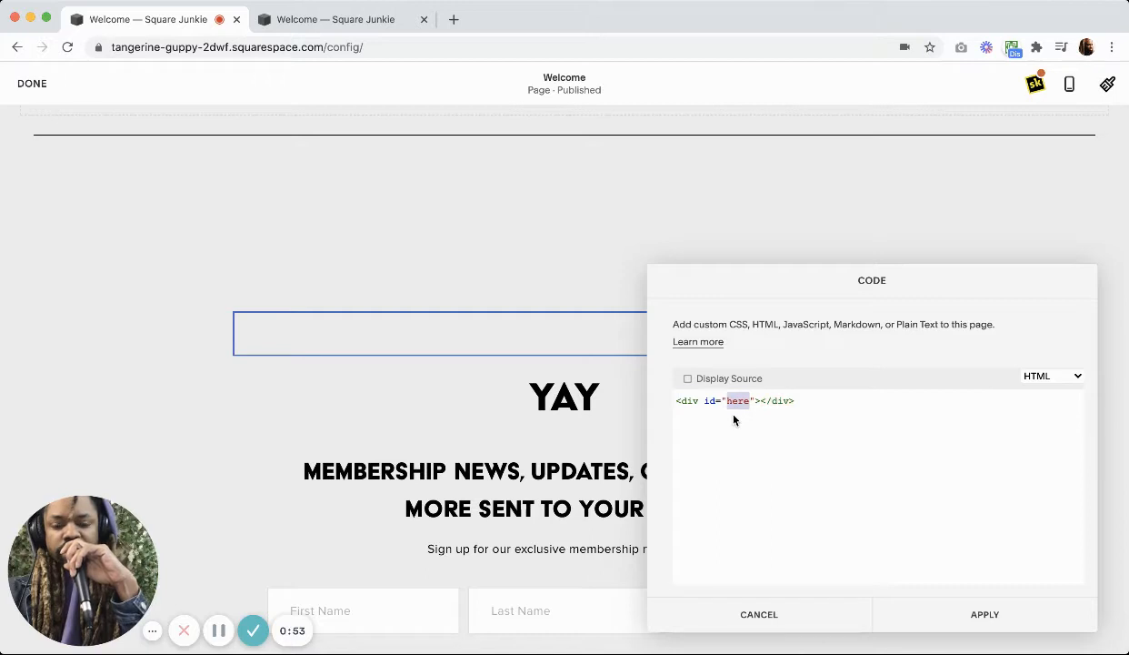
mouse_move(739, 459)
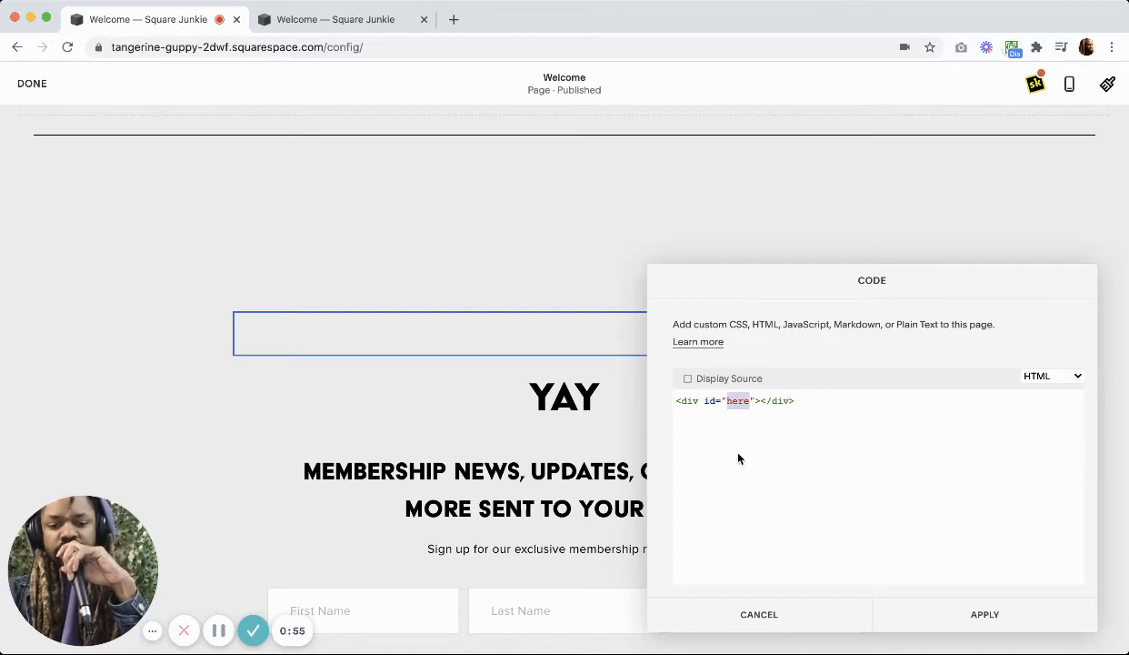
text(yay)
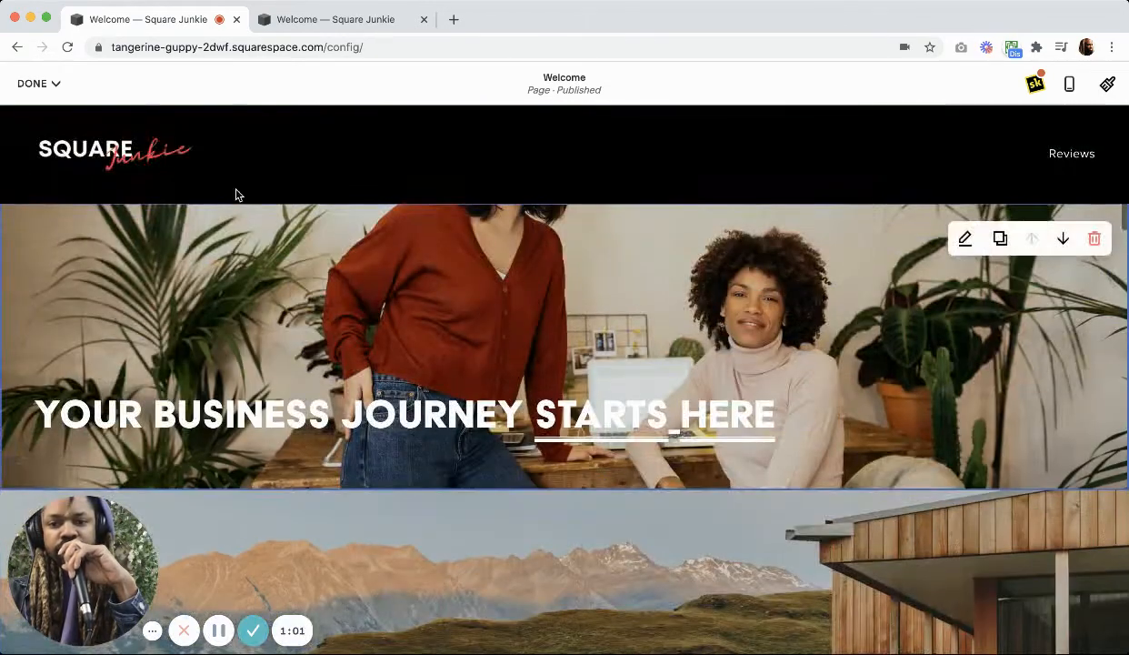
- Make the hero heading's word 'Business' a link to #yay
click(38, 83)
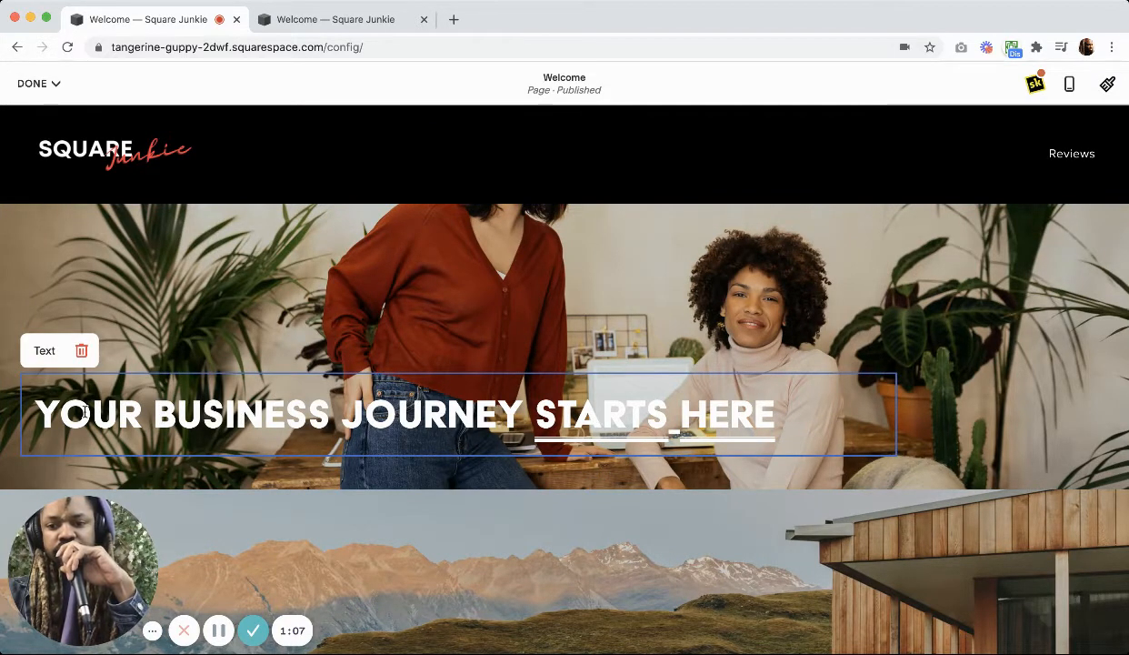
double_click(240, 414)
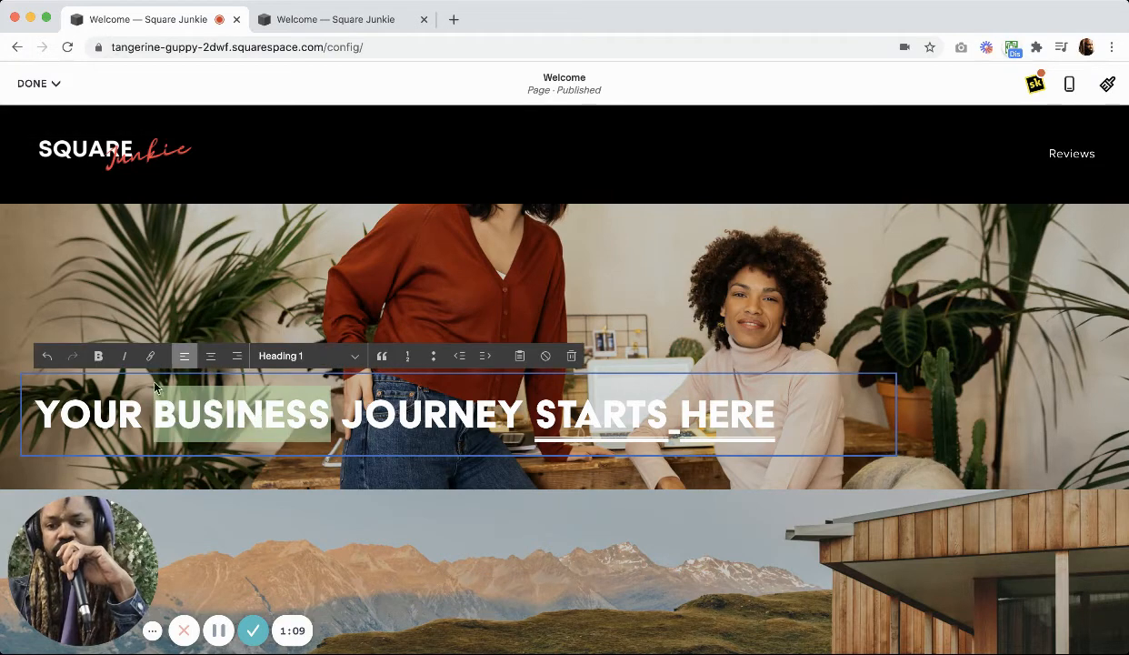
click(150, 356)
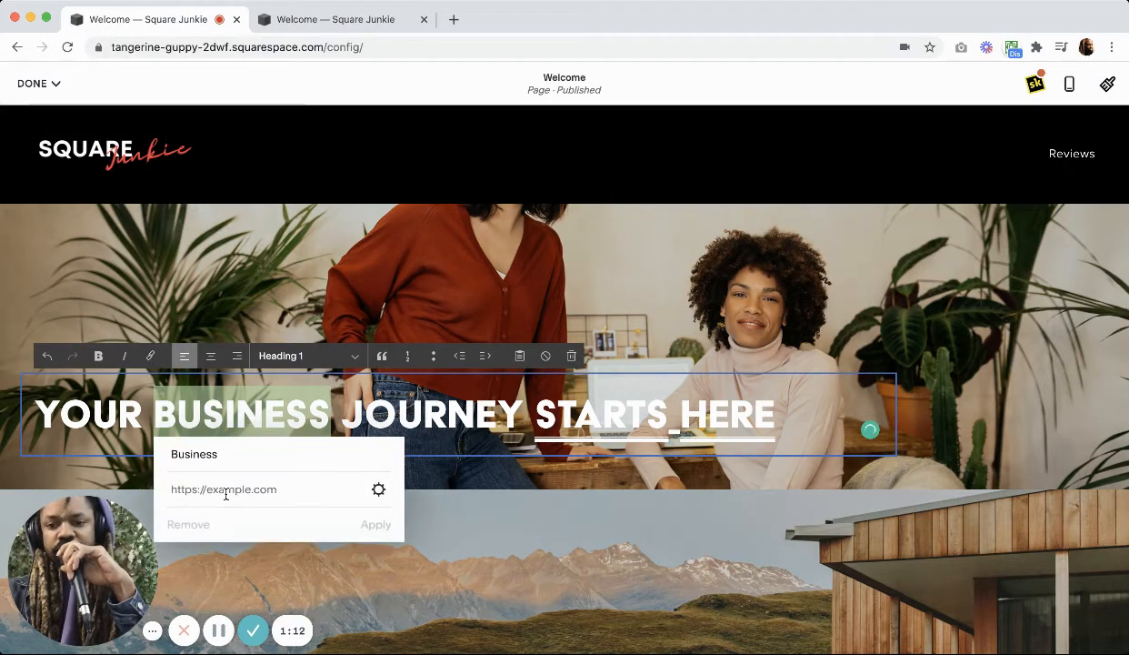
text(#)
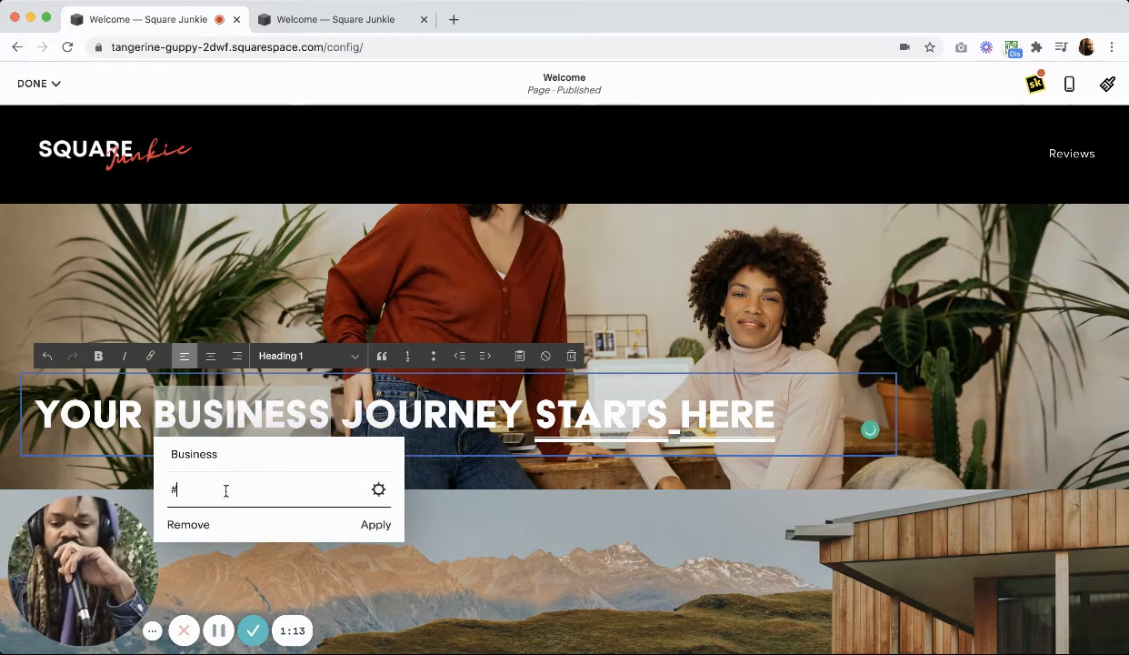
text(yay)
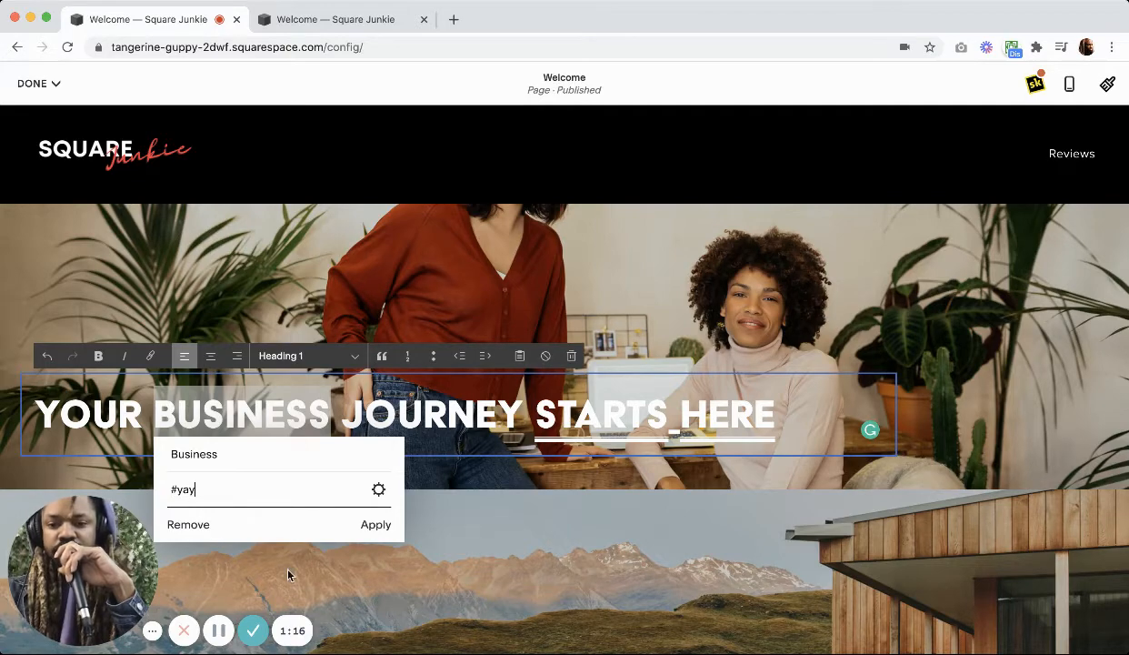
click(33, 84)
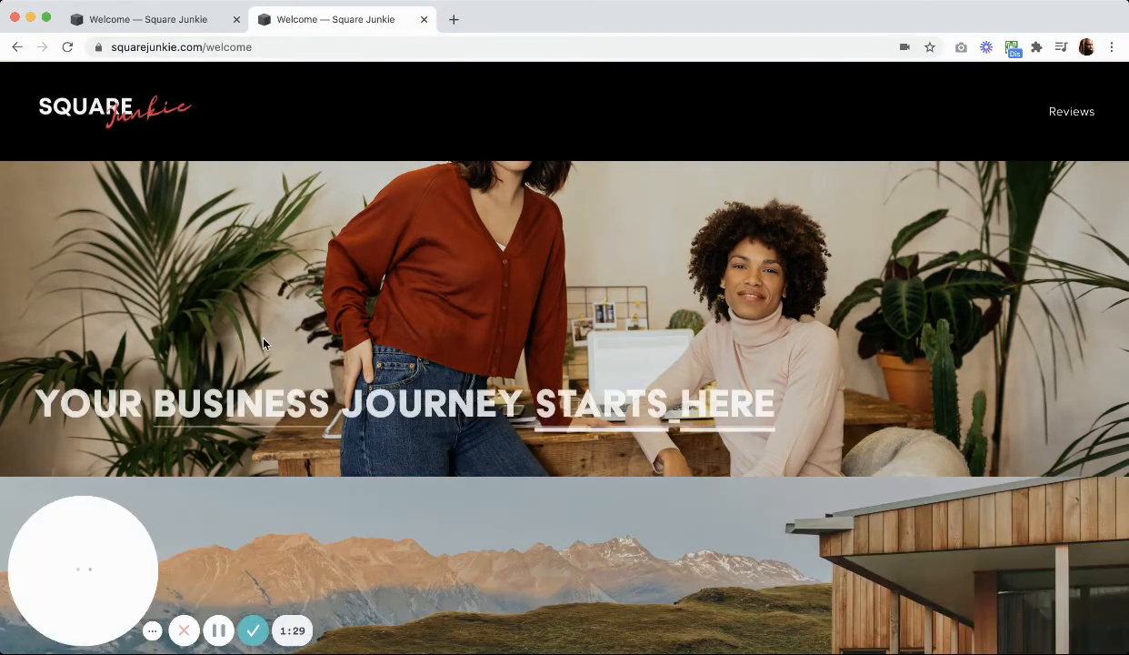
mouse_move(264, 403)
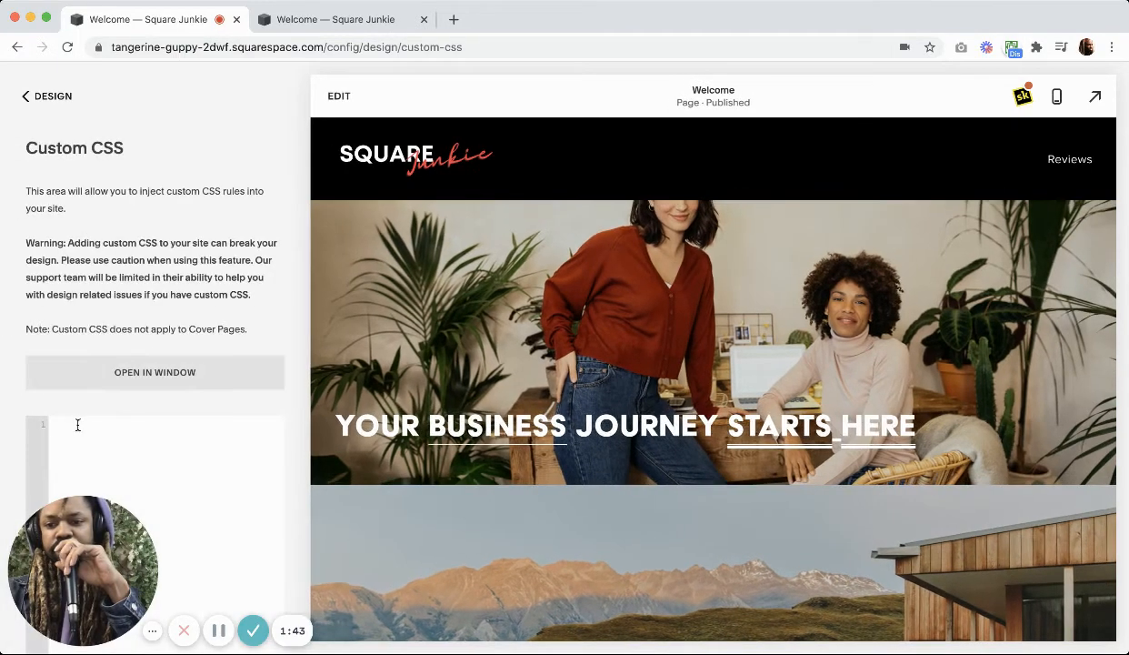
- Save 'html { scroll-behavior: smooth; }' as custom CSS and switch to the live site
text(html {)
text(scroll-behavior: smooth;)
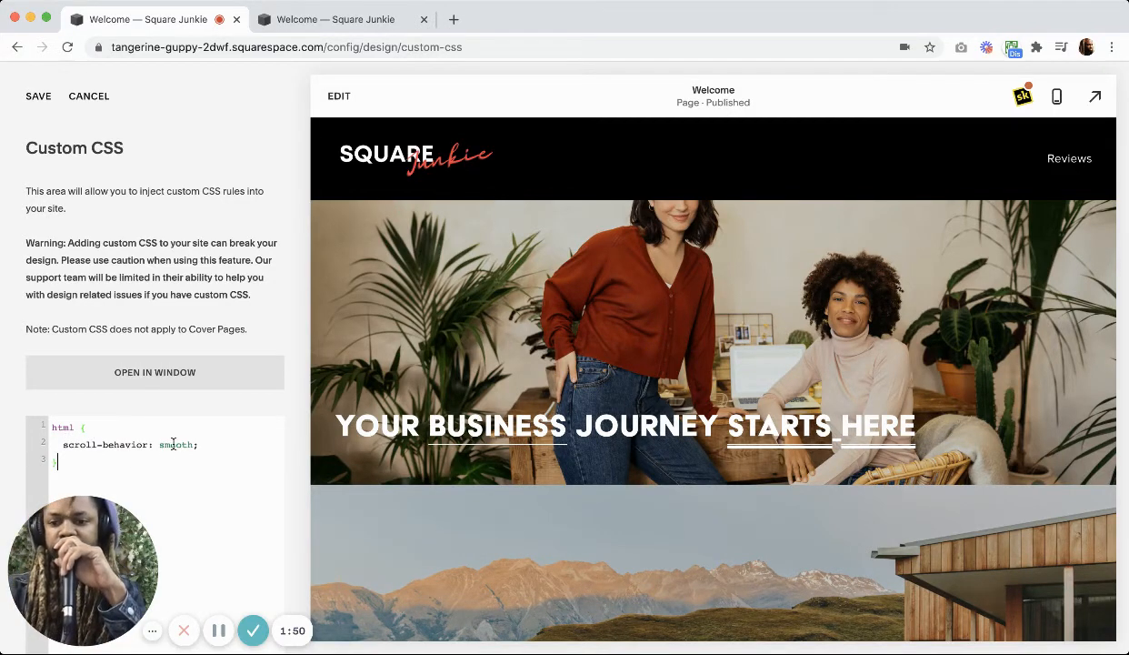
click(38, 95)
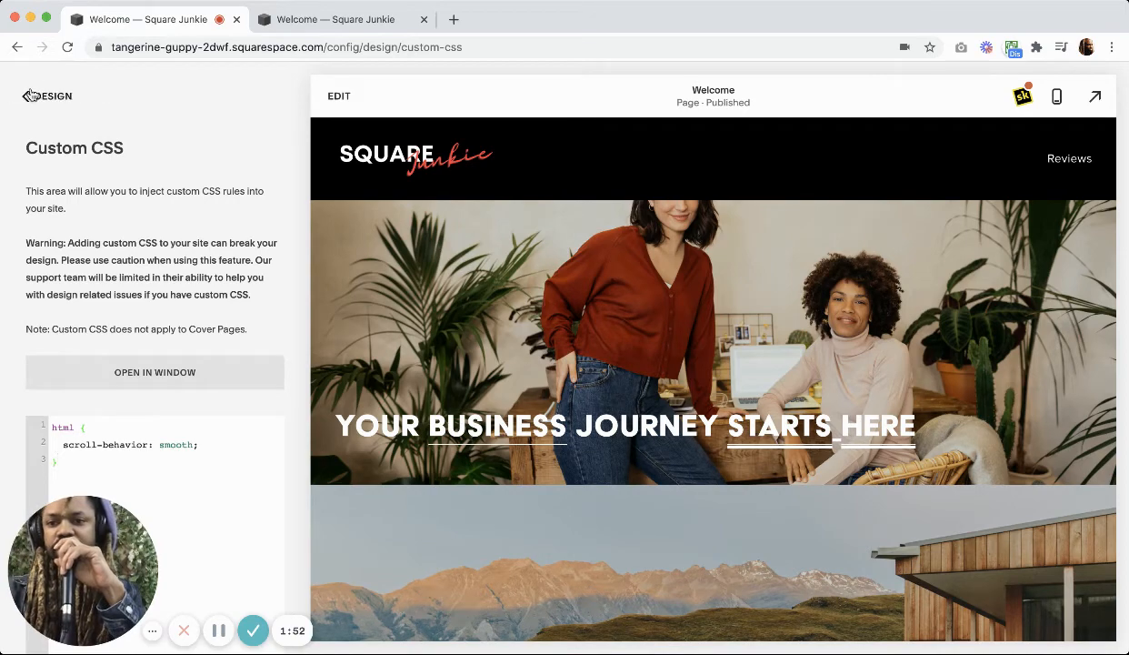
click(341, 19)
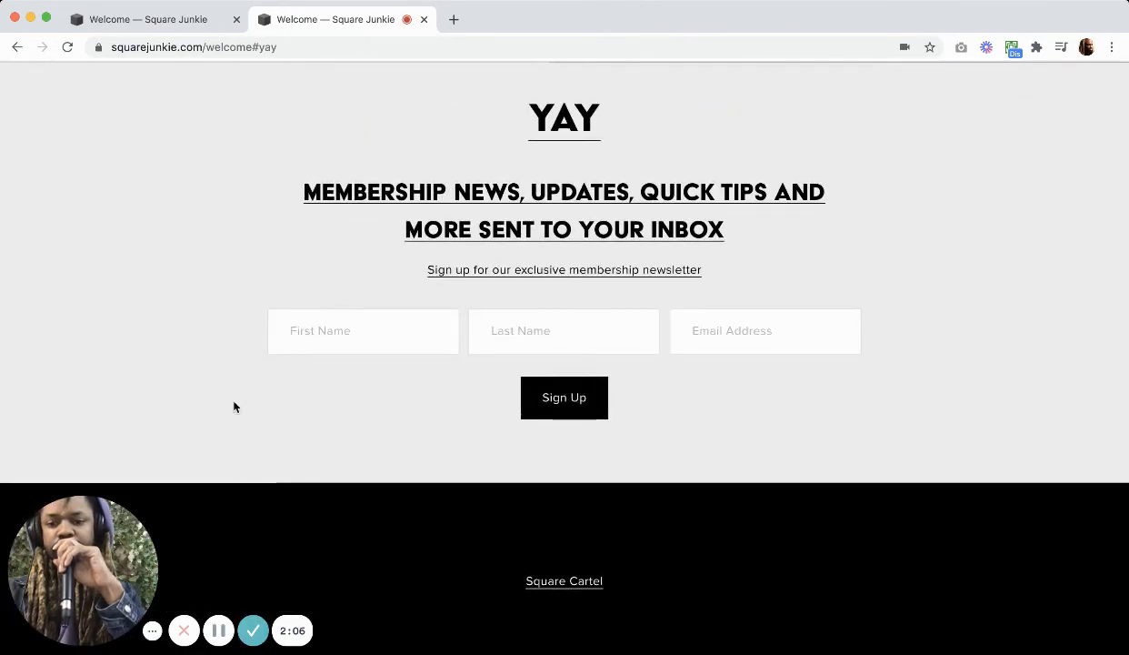
mouse_move(203, 273)
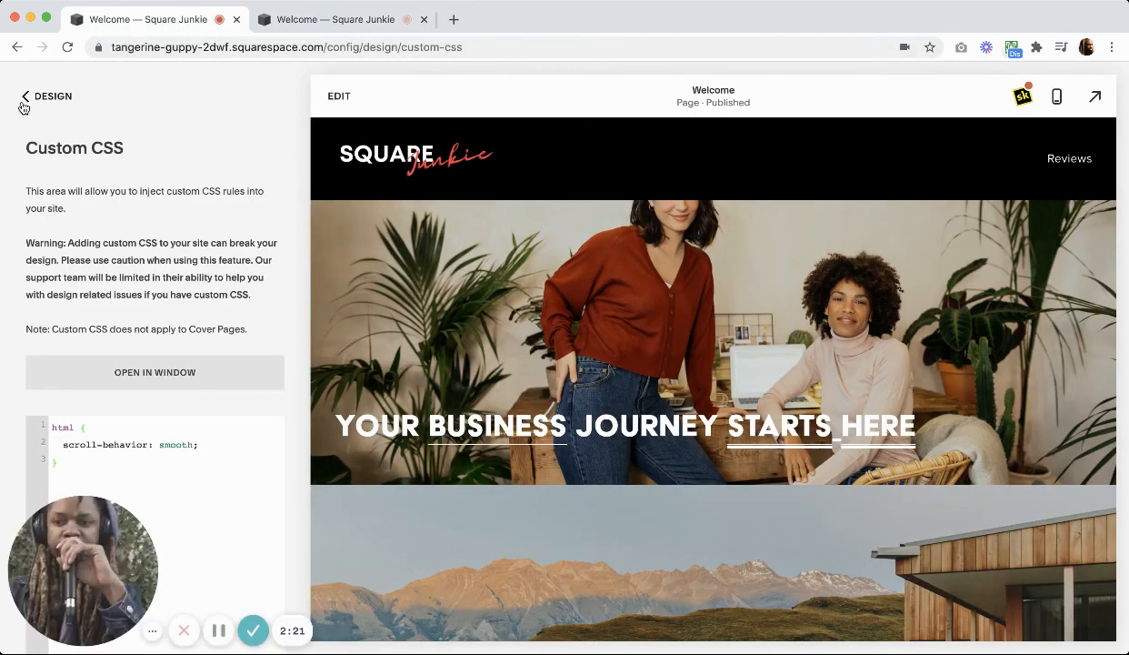
- Leave the Custom CSS panel via the Design back arrow
click(25, 95)
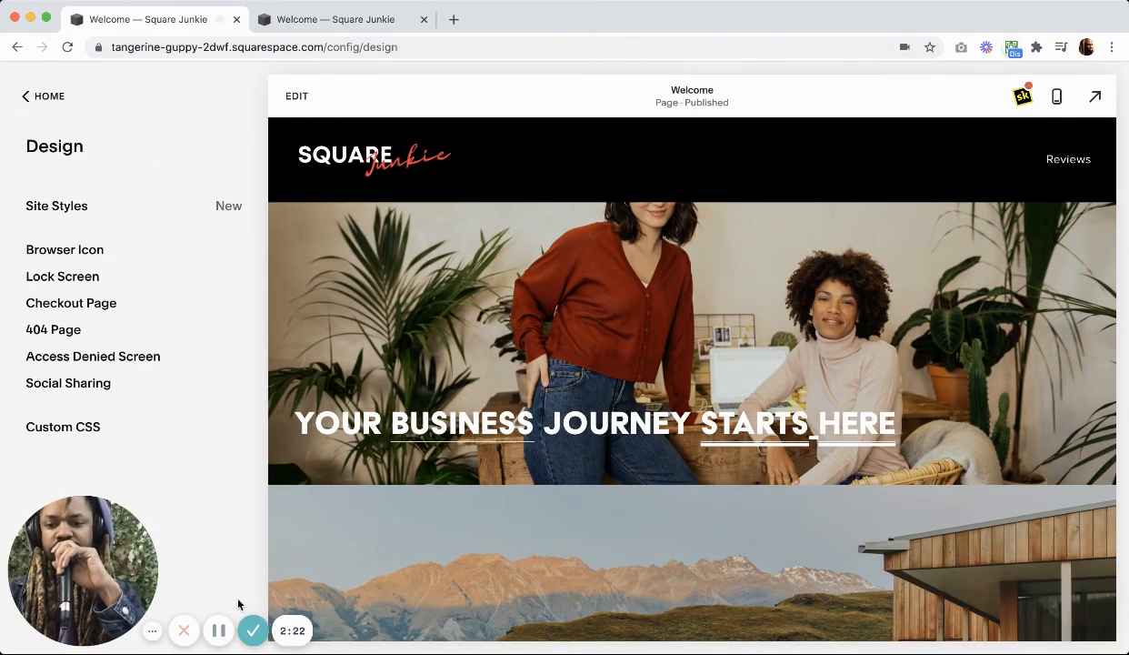